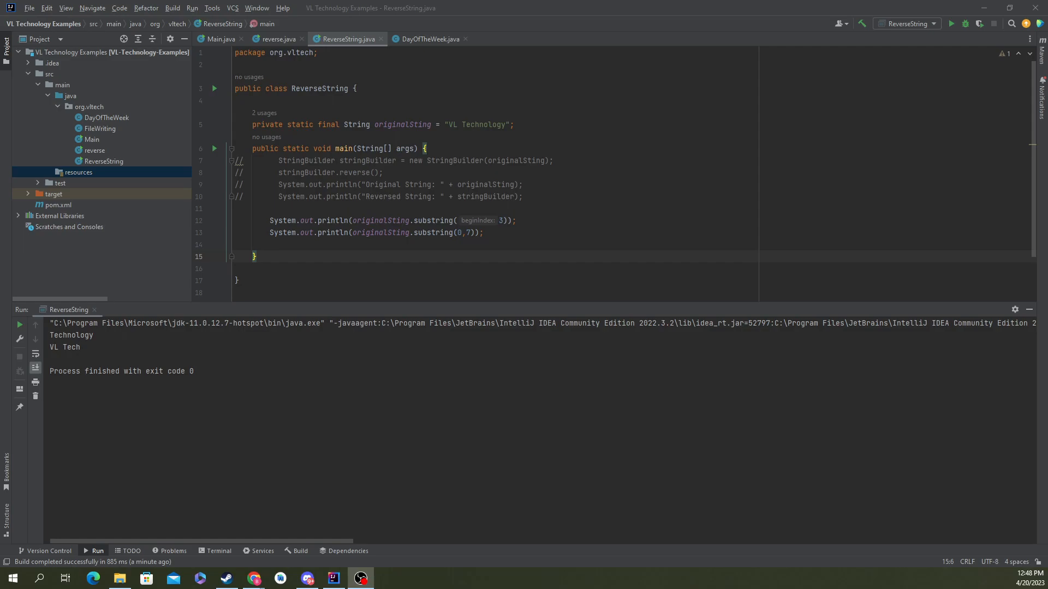
mouse_move(841, 545)
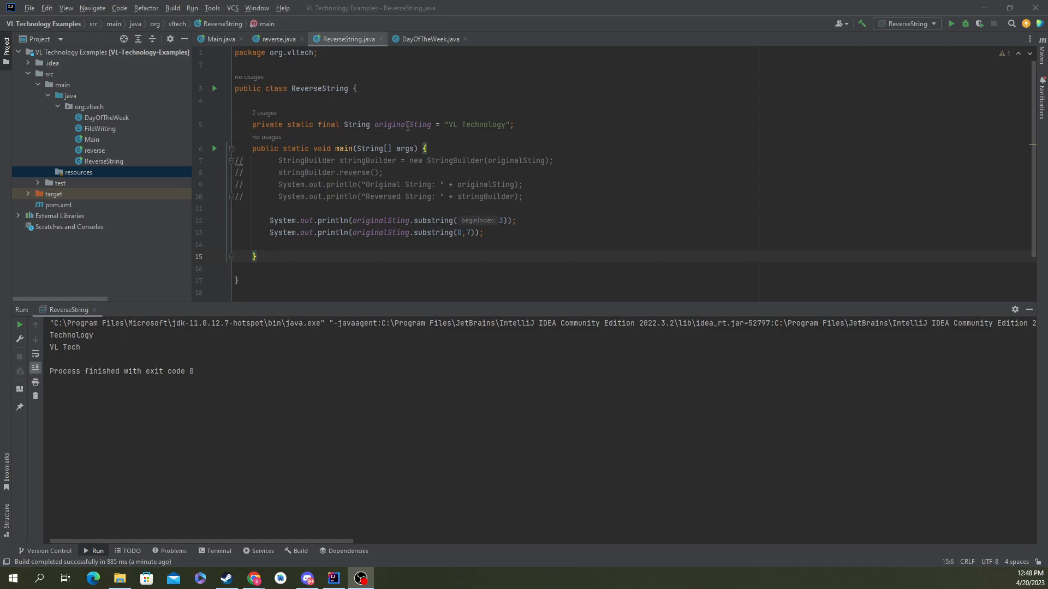
mouse_move(463, 132)
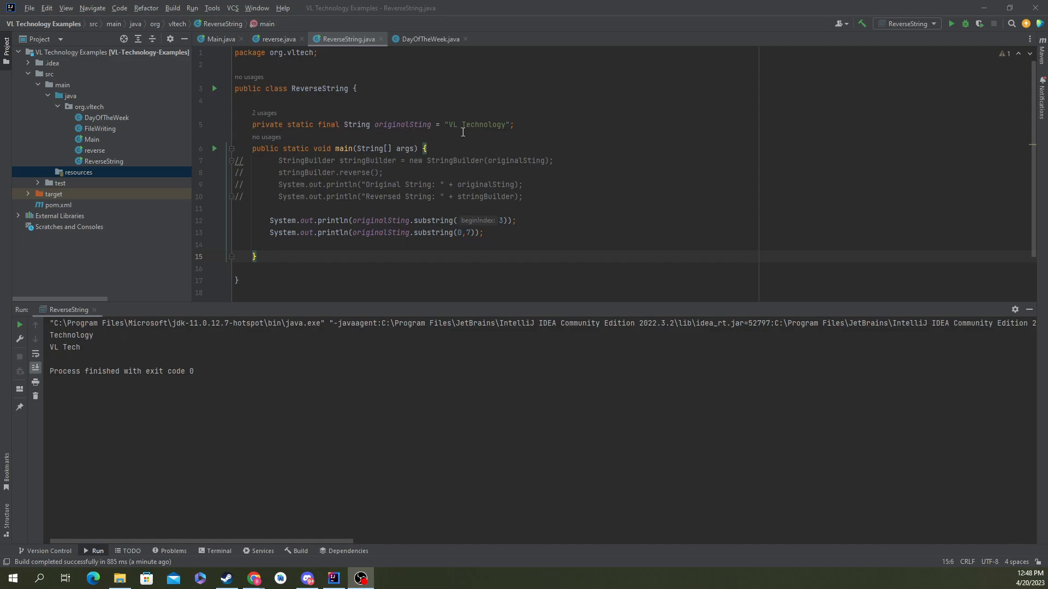
mouse_move(529, 320)
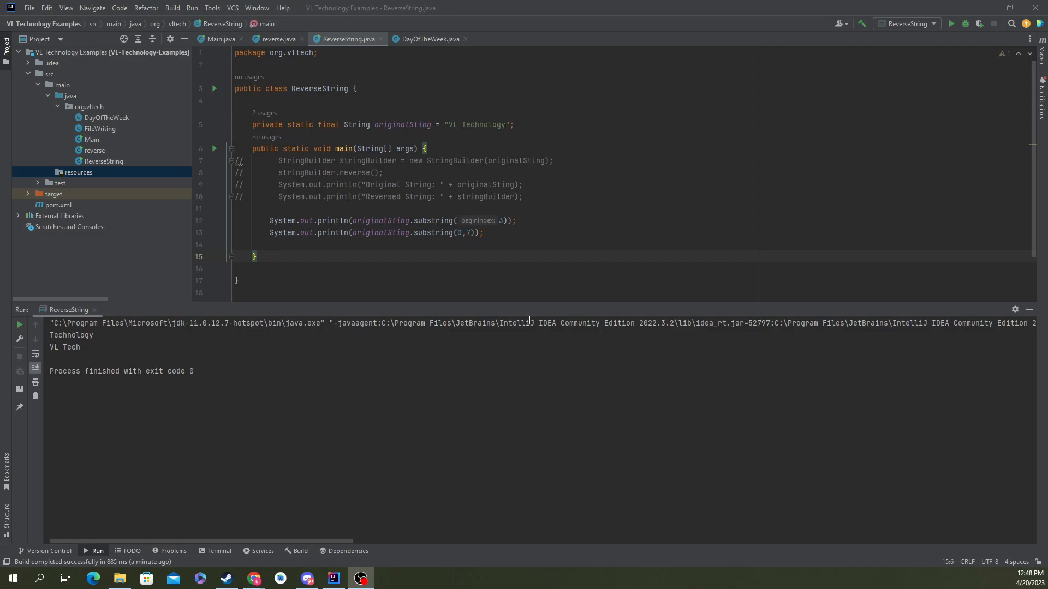
mouse_move(371, 226)
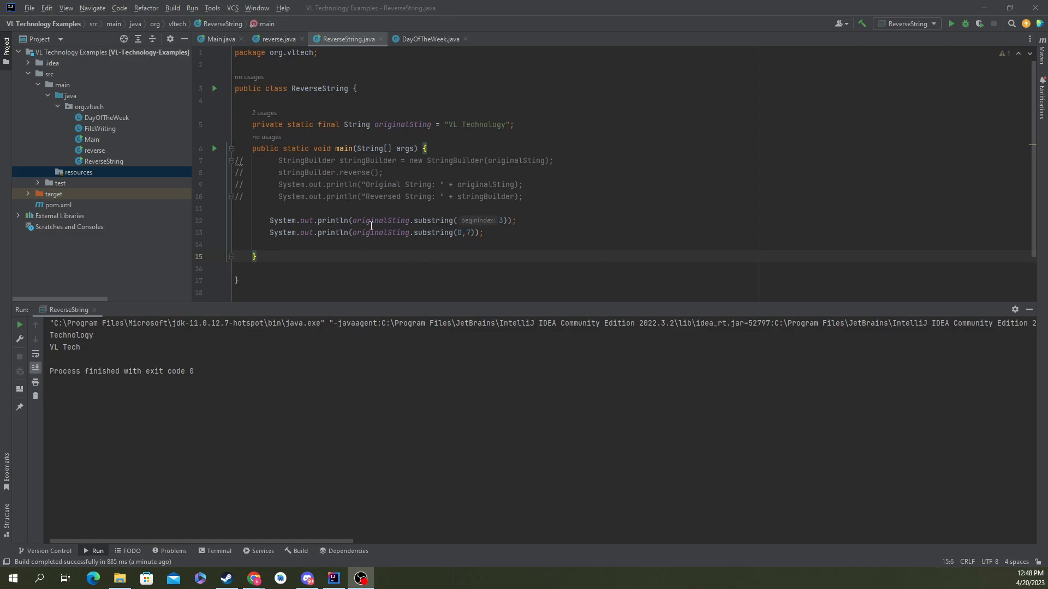
double_click(381, 220)
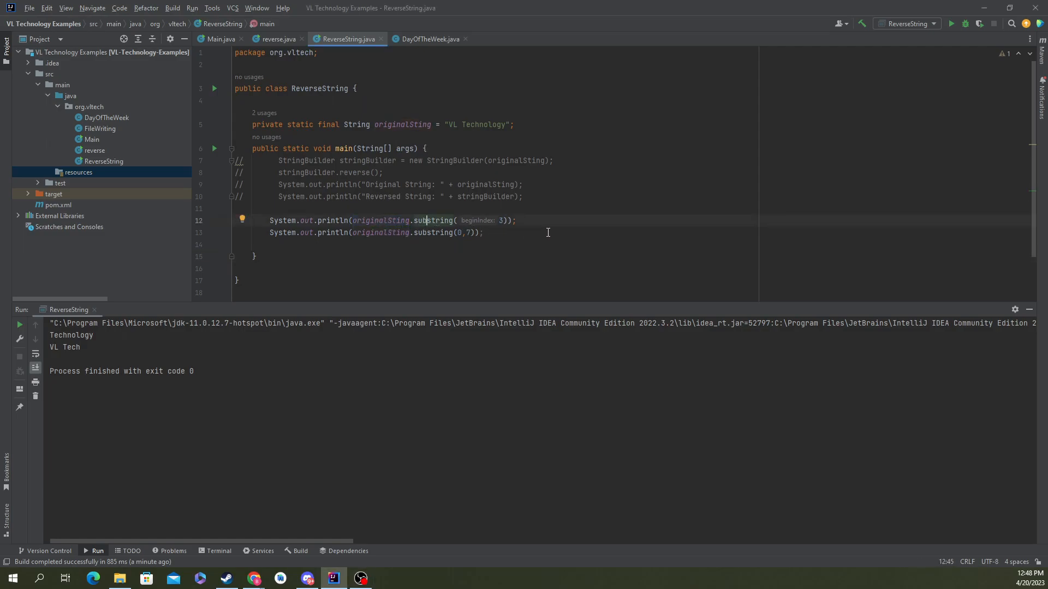
left_click(516, 244)
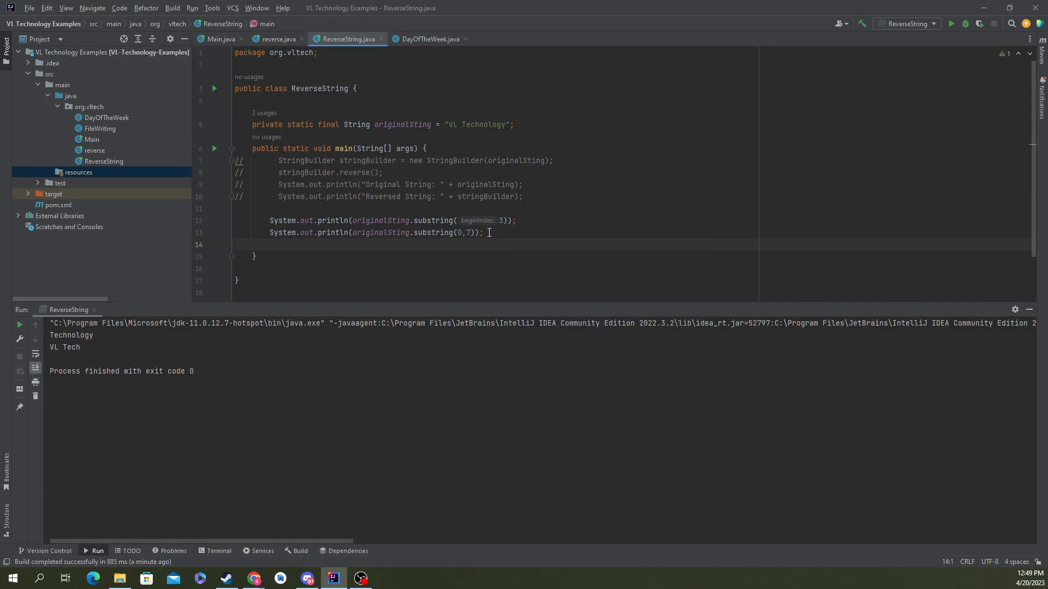
mouse_move(523, 228)
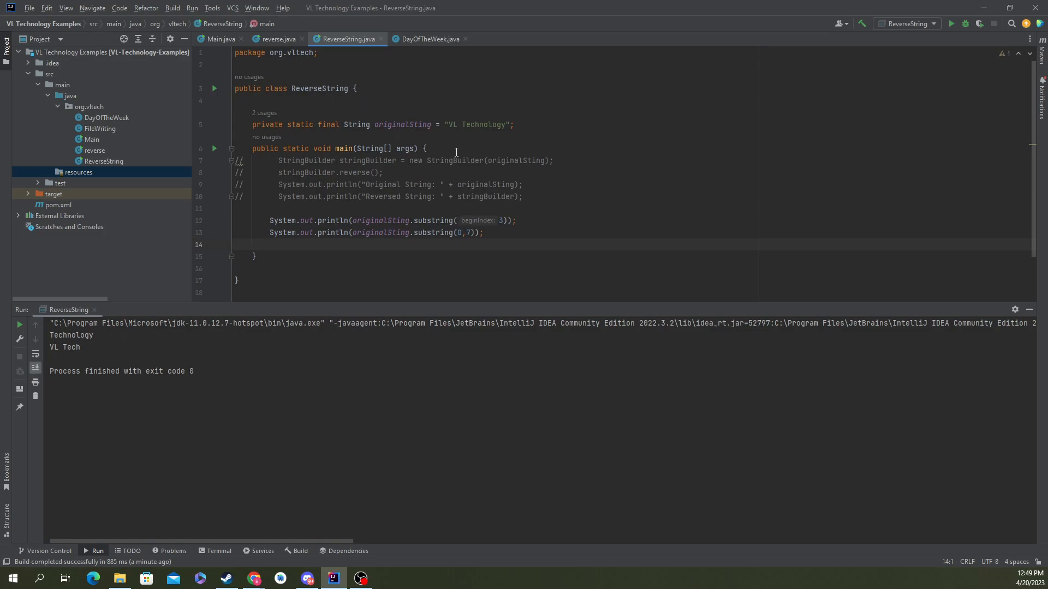
mouse_move(434, 138)
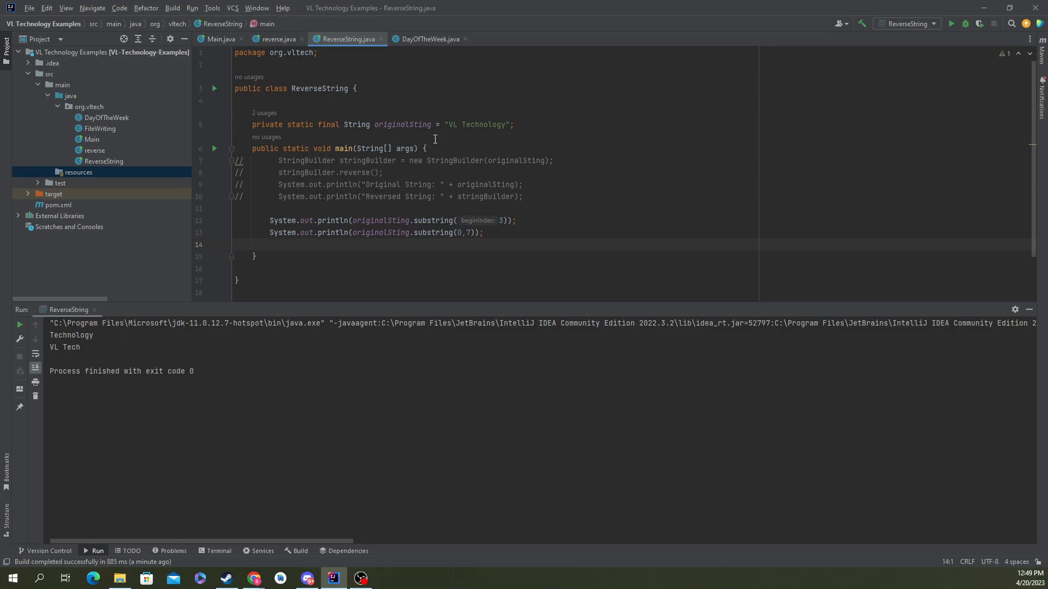
mouse_move(448, 127)
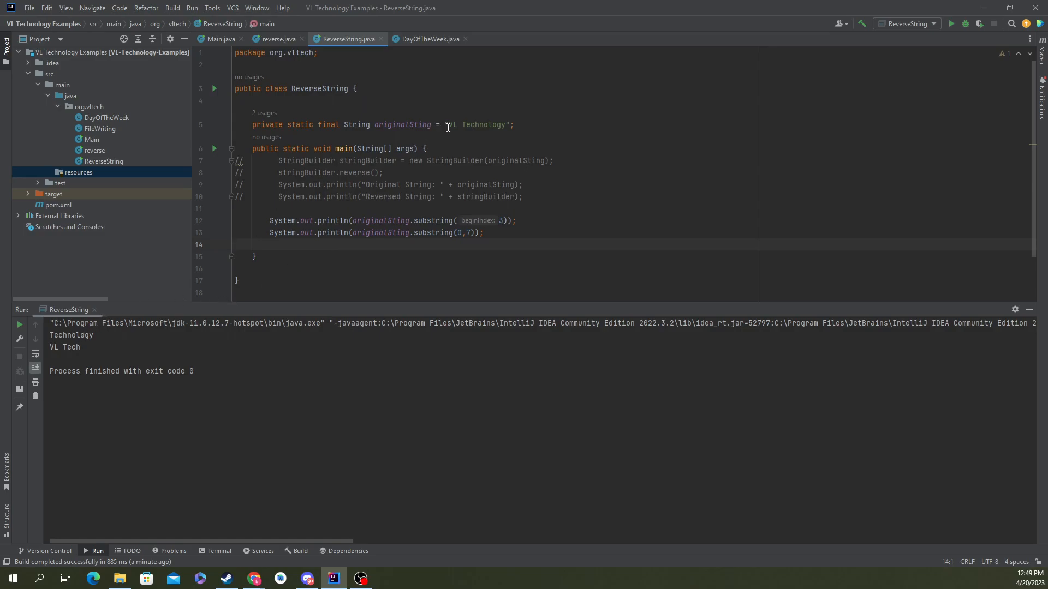
mouse_move(460, 129)
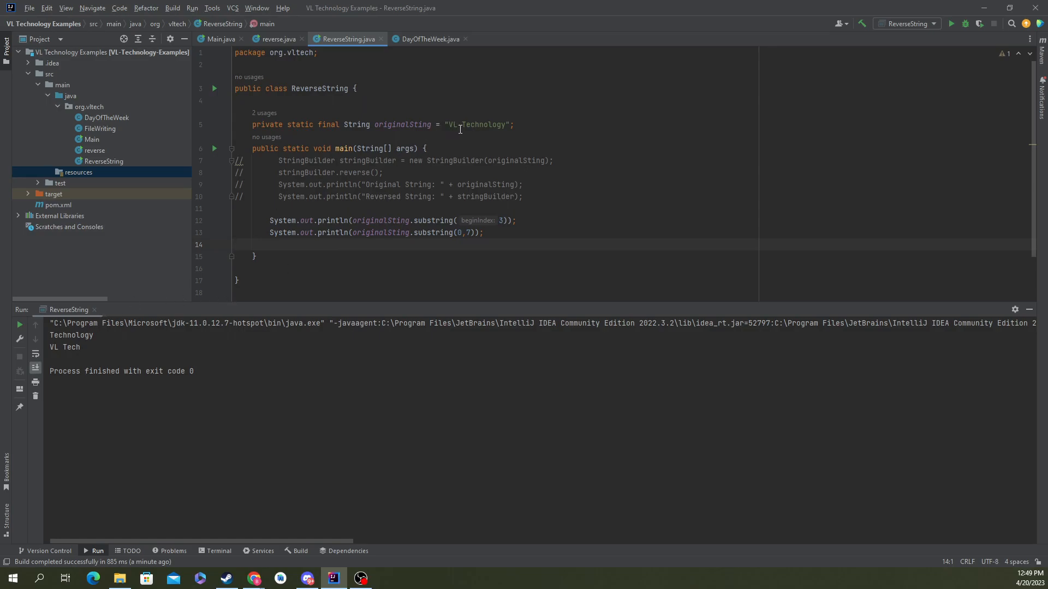
mouse_move(472, 119)
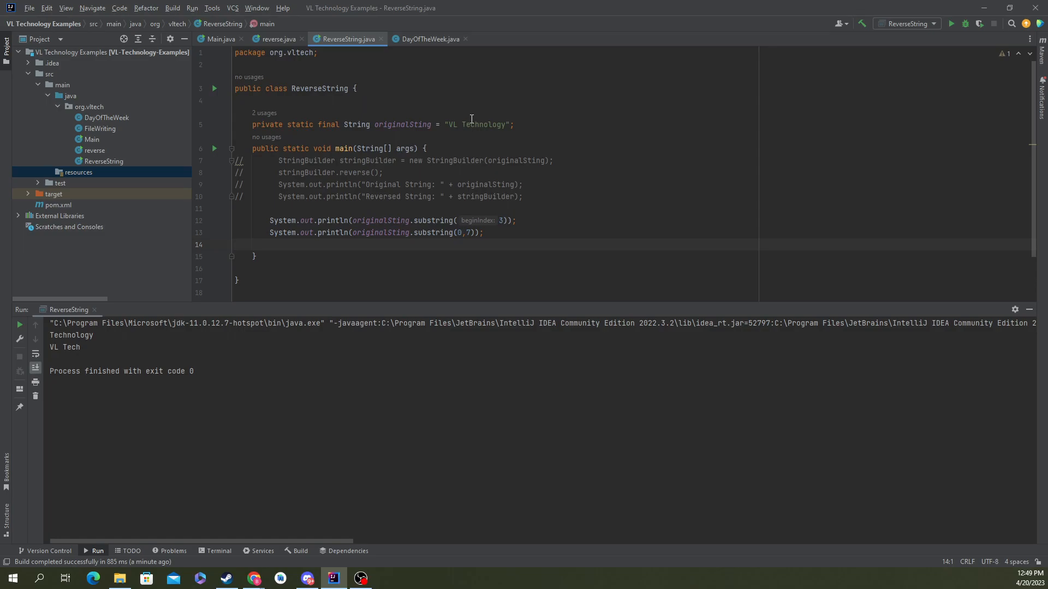
left_click(466, 124)
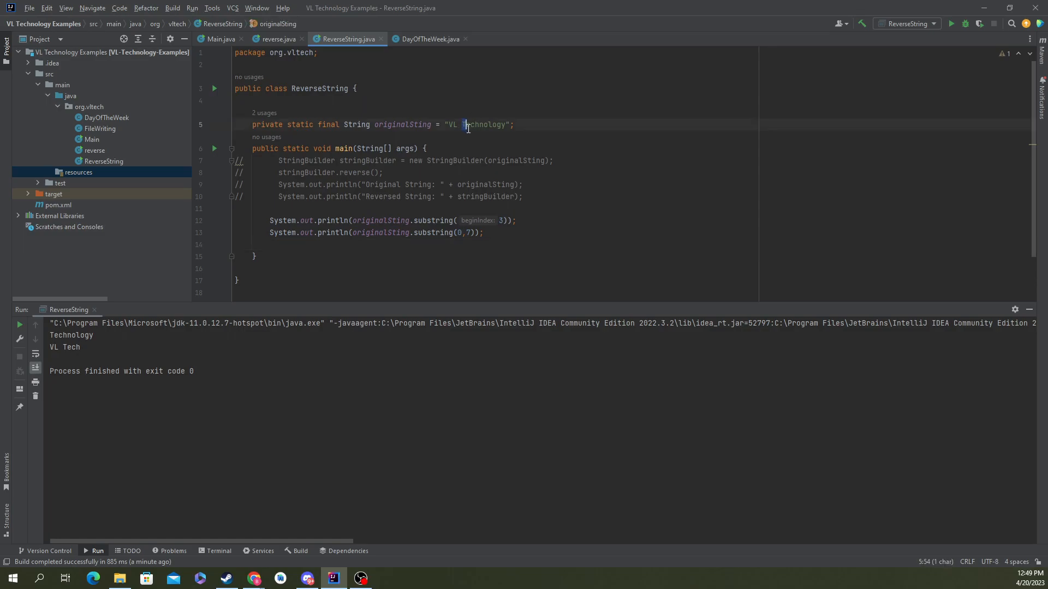
double_click(483, 124)
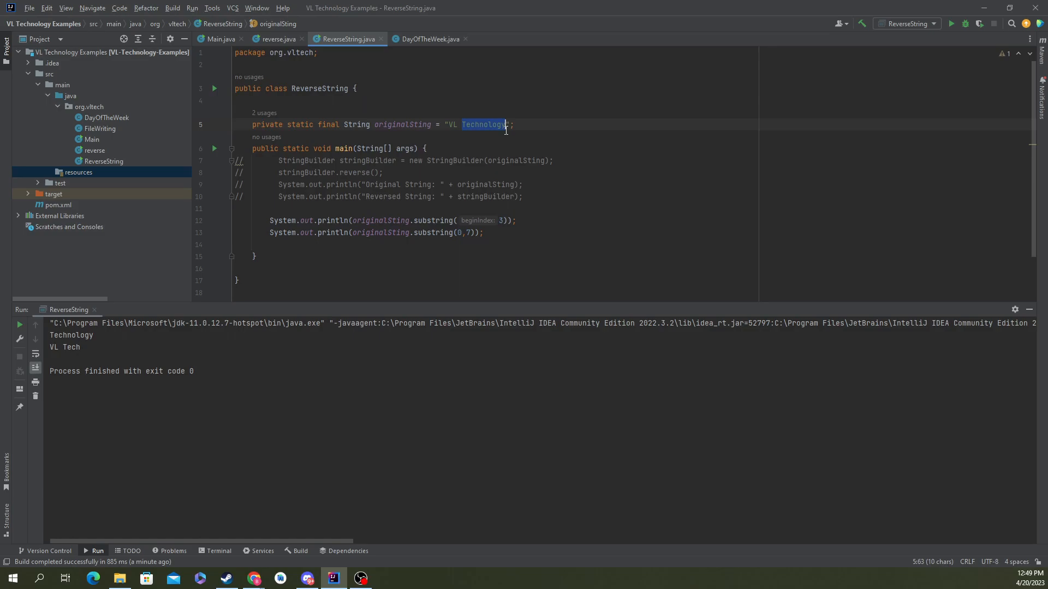
mouse_move(489, 145)
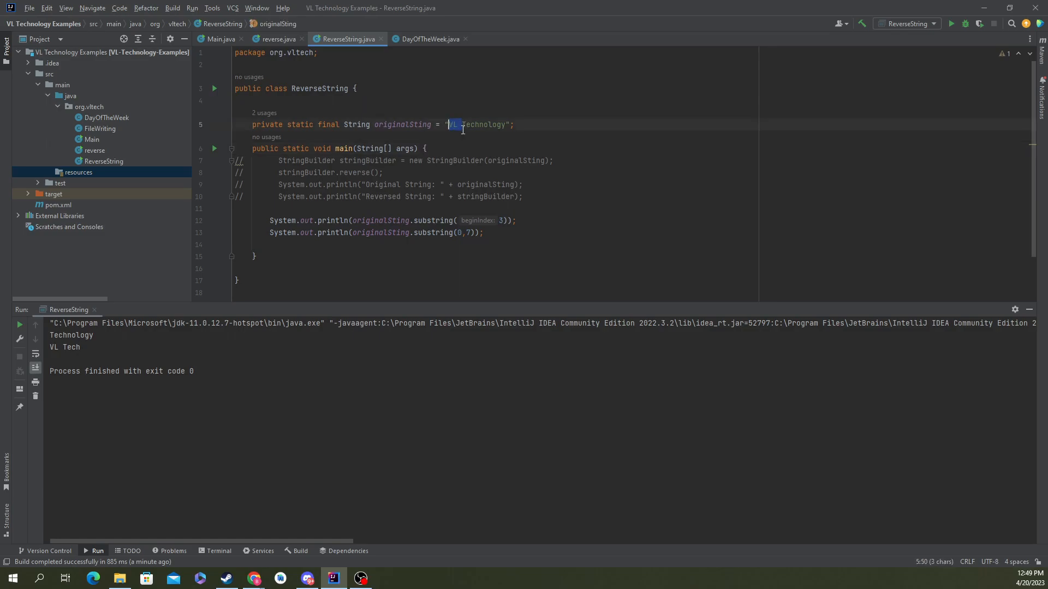
double_click(480, 125)
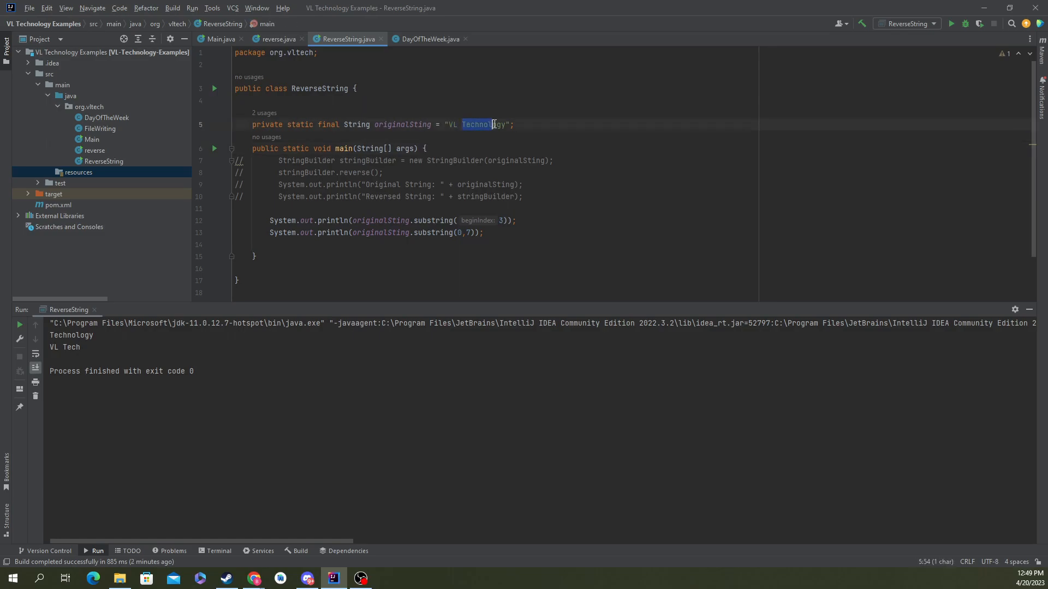
double_click(483, 124)
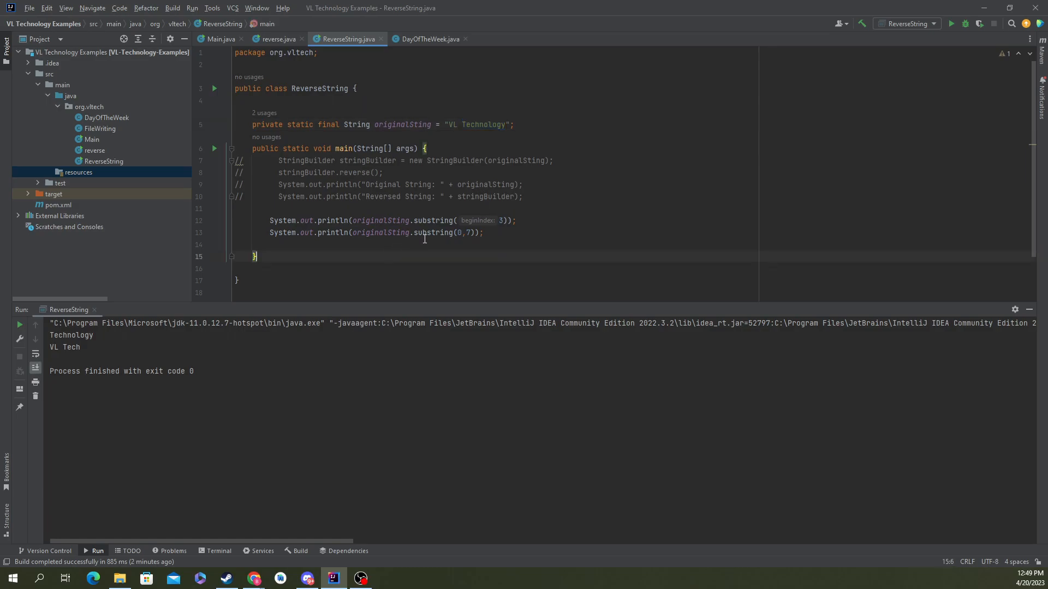
mouse_move(351, 267)
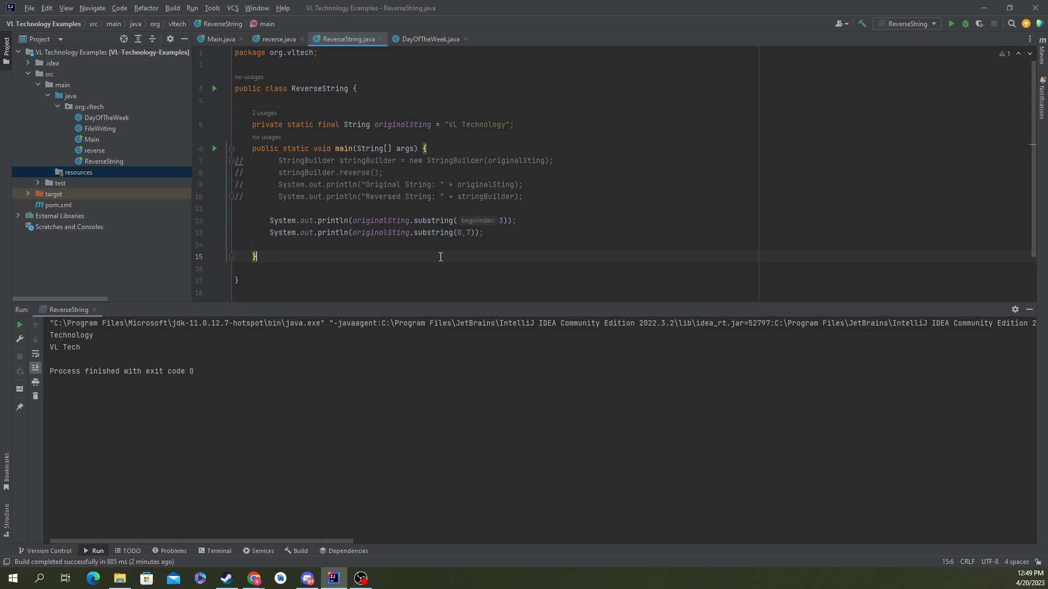
mouse_move(483, 232)
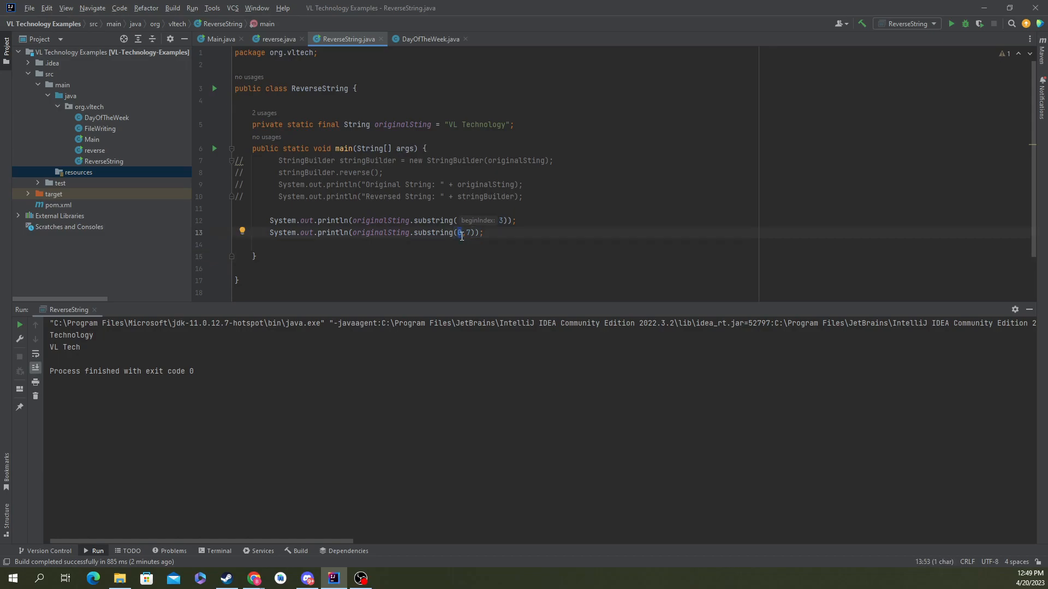
mouse_move(101, 333)
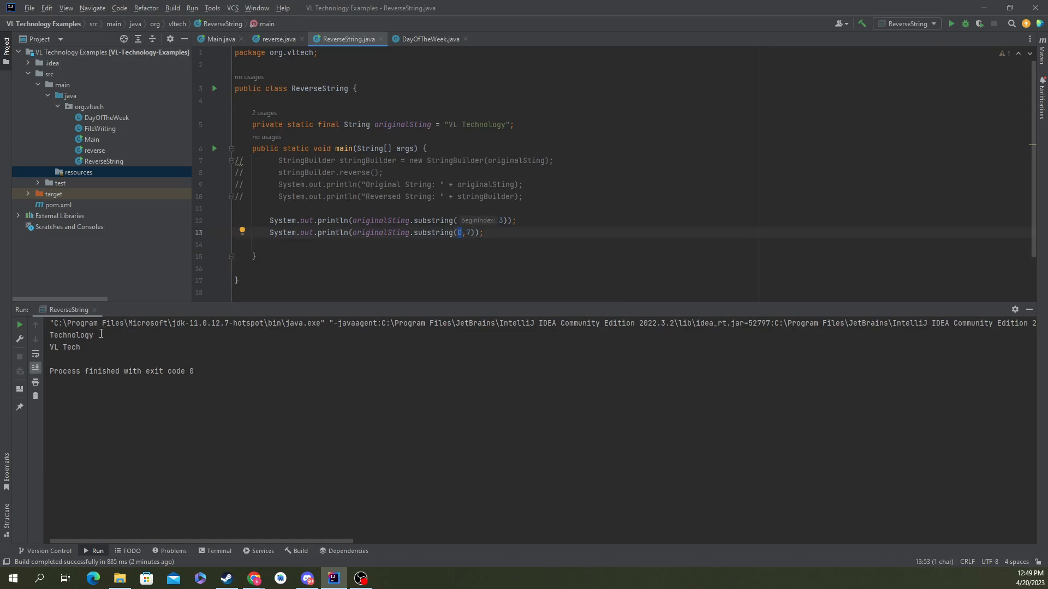
mouse_move(460, 141)
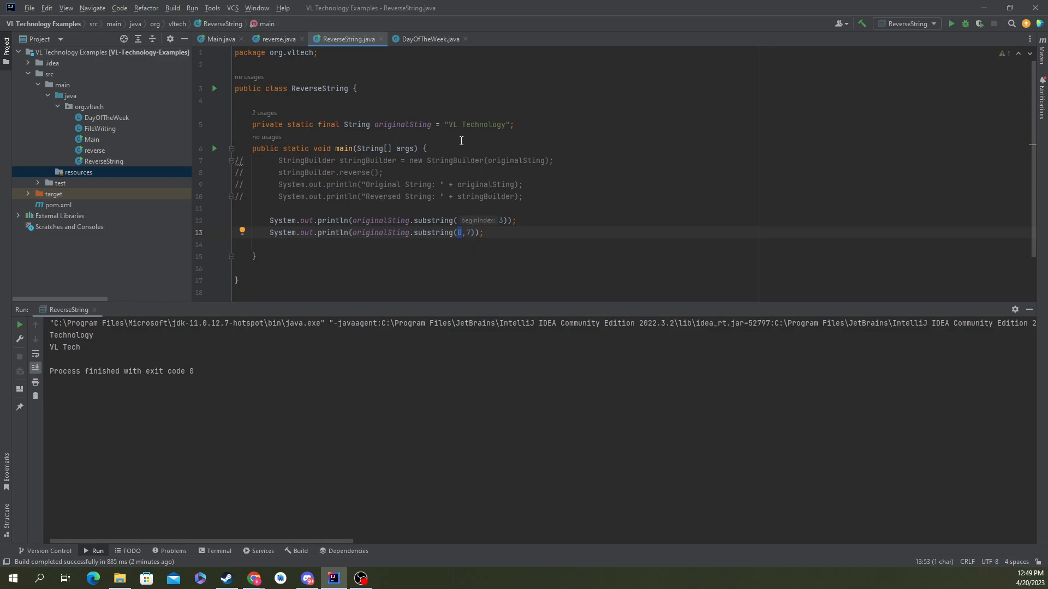
left_click(466, 233)
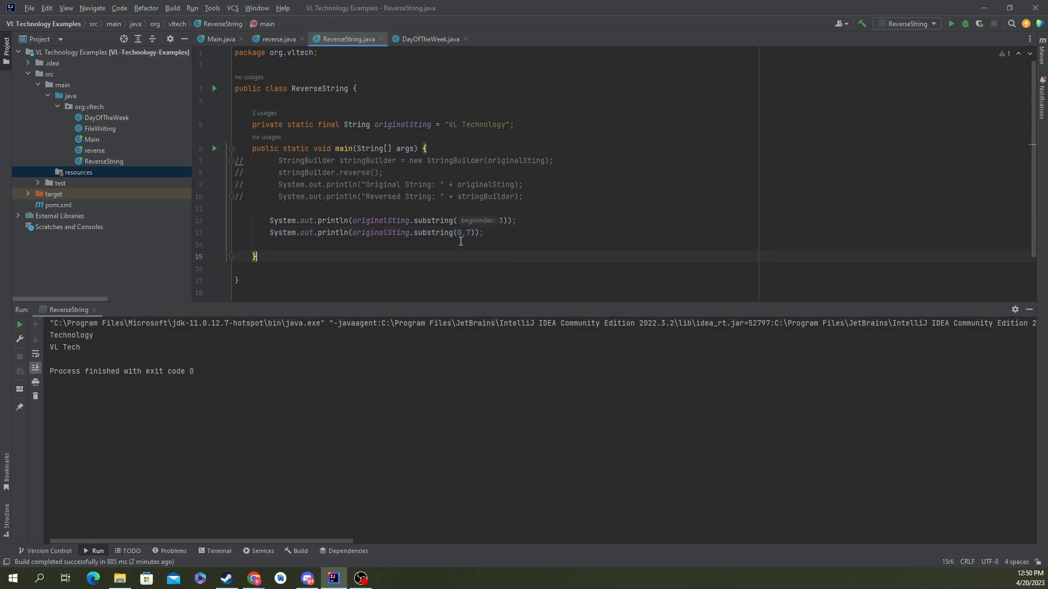
left_click(468, 232)
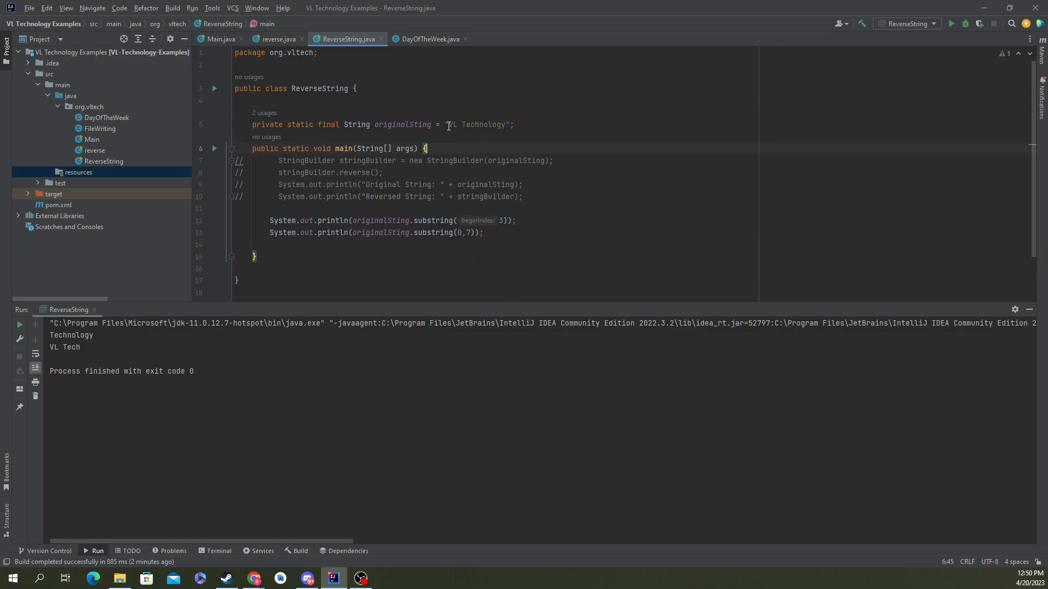
double_click(451, 124)
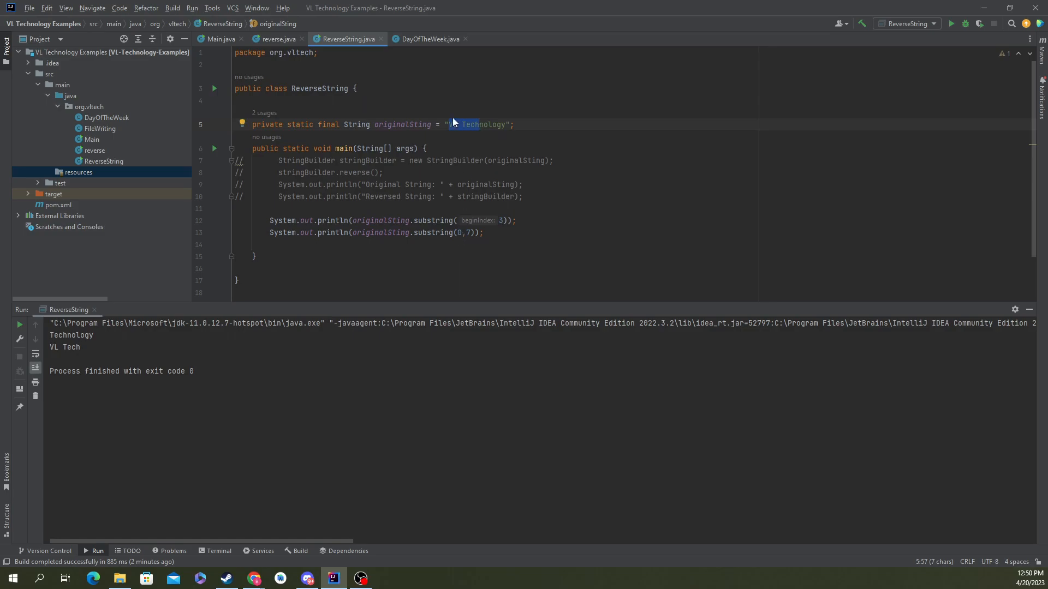
left_click(235, 245)
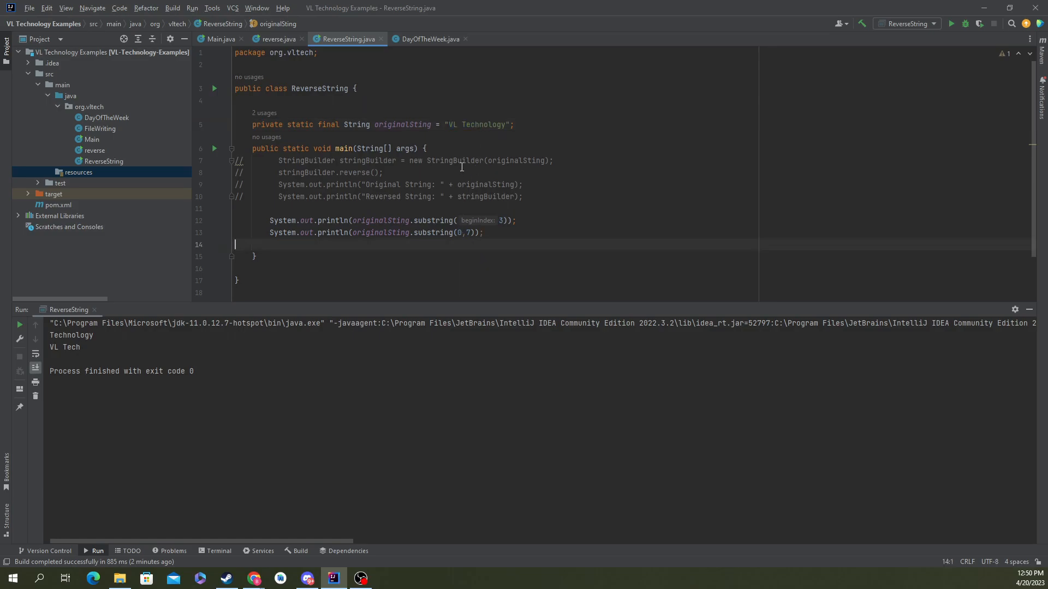
double_click(484, 124)
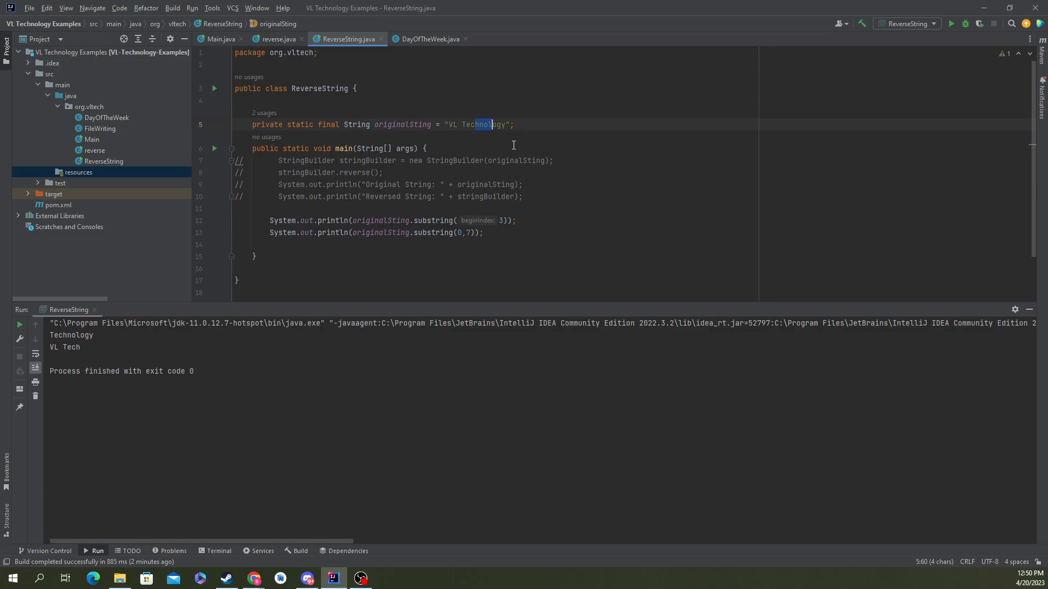
left_click(261, 244)
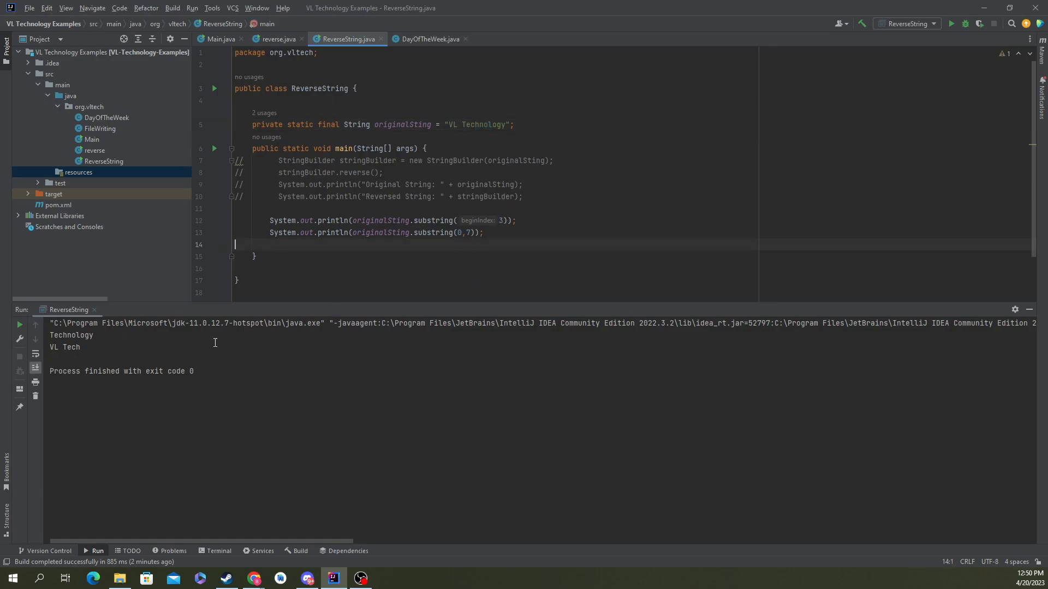
mouse_move(66, 343)
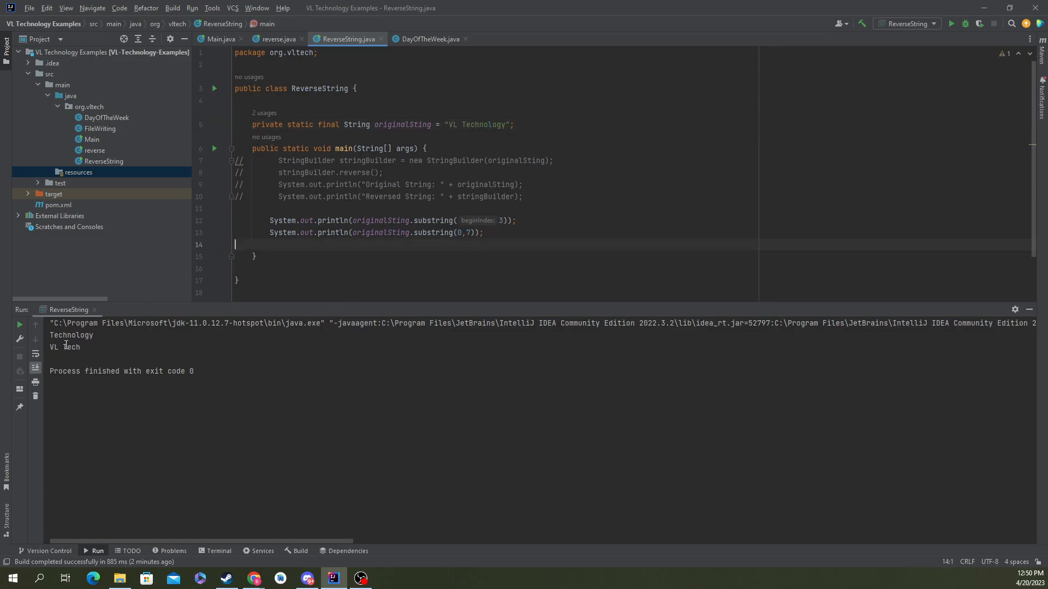
mouse_move(270, 368)
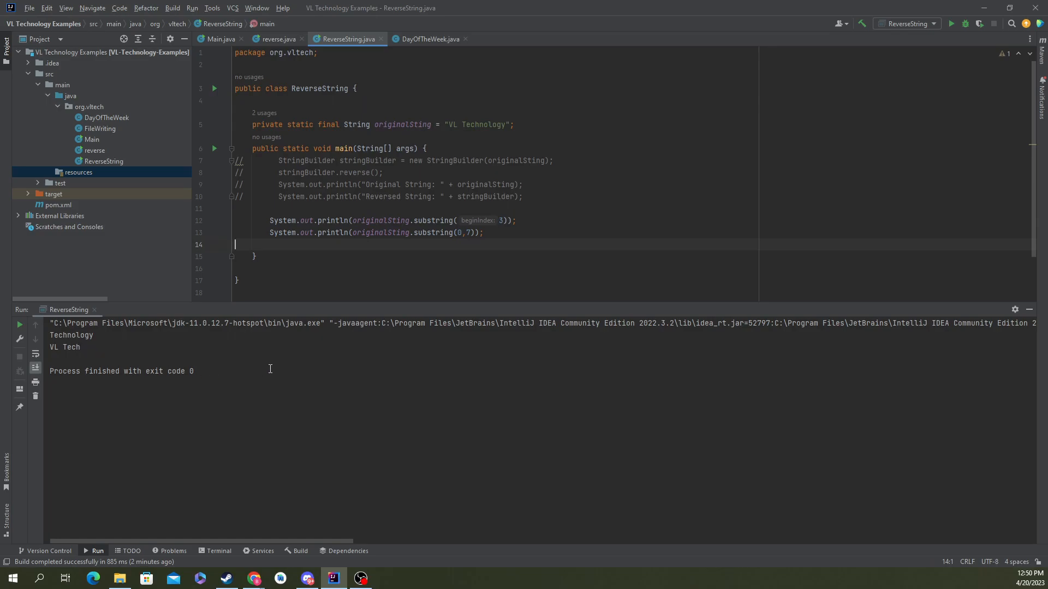